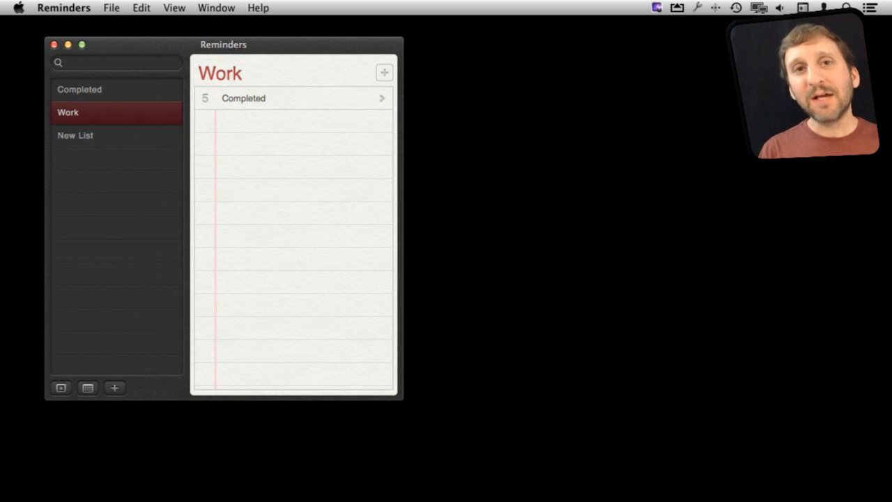
Step: Open System Preferences from the Apple menu in Reminders
left_click(63, 8)
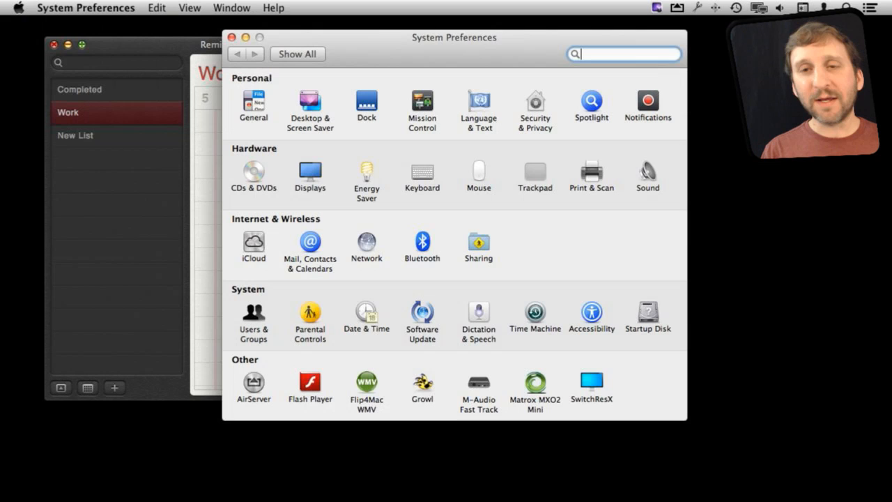
Step: Review the iCloud and other Mail, Contacts & Calendars accounts, then quit System Preferences
left_click(309, 244)
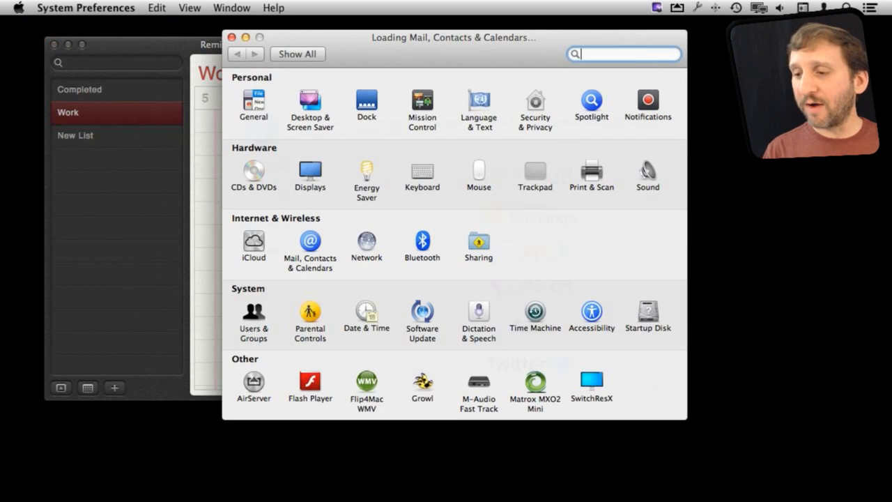
left_click(310, 244)
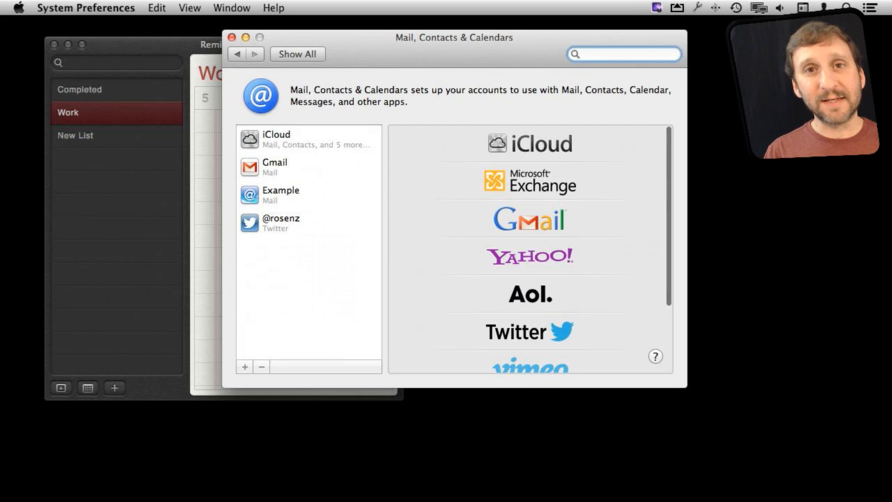
left_click(620, 53)
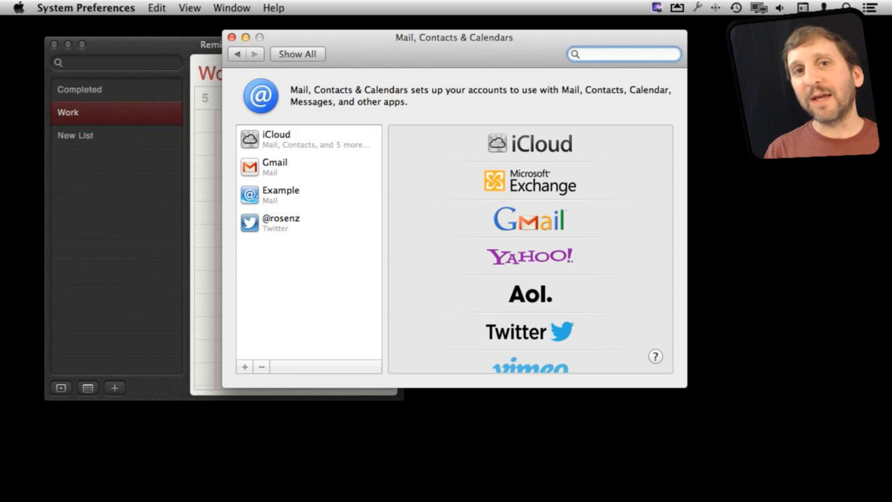
left_click(300, 138)
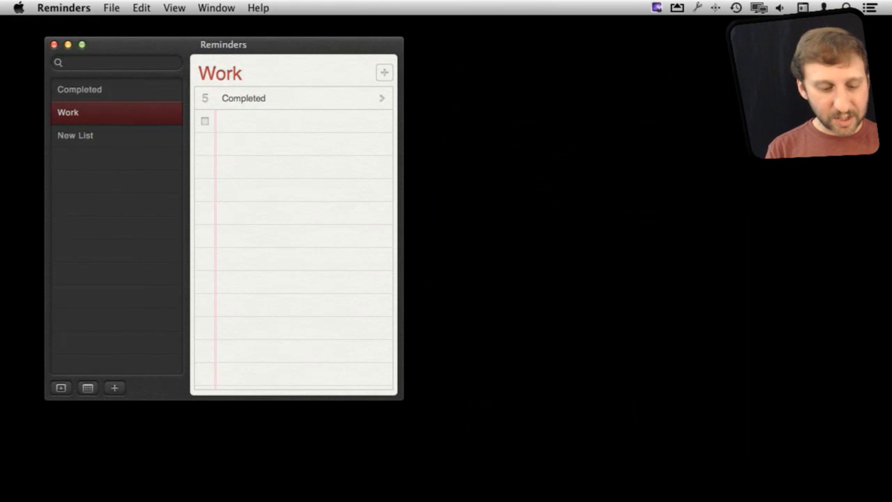
Step: Add a 'Test' reminder to the Work list and check it off as completed
type("Test")
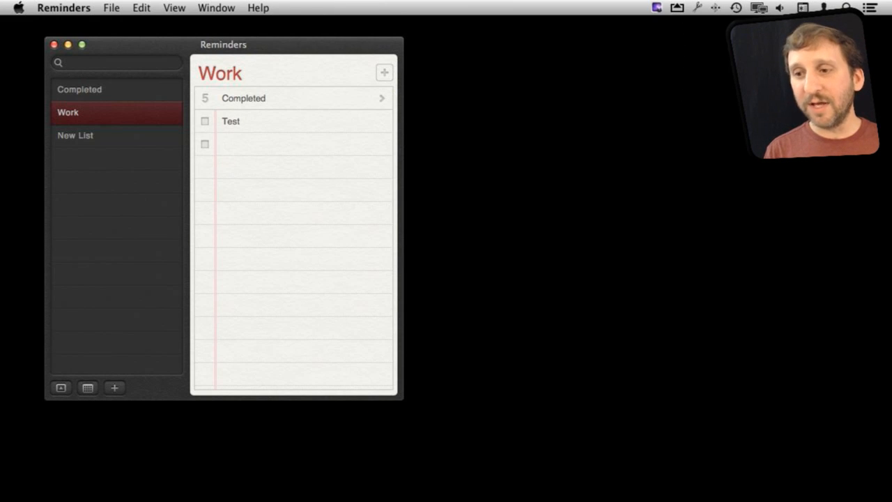
left_click(205, 120)
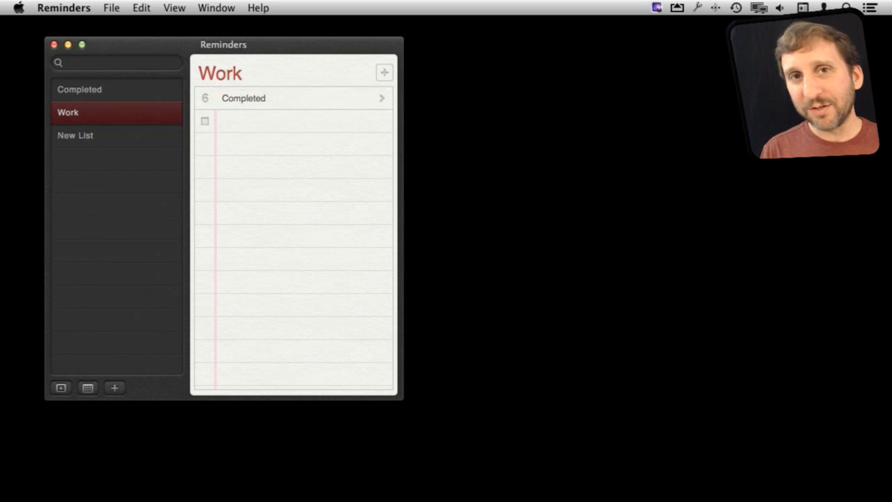
left_click(279, 121)
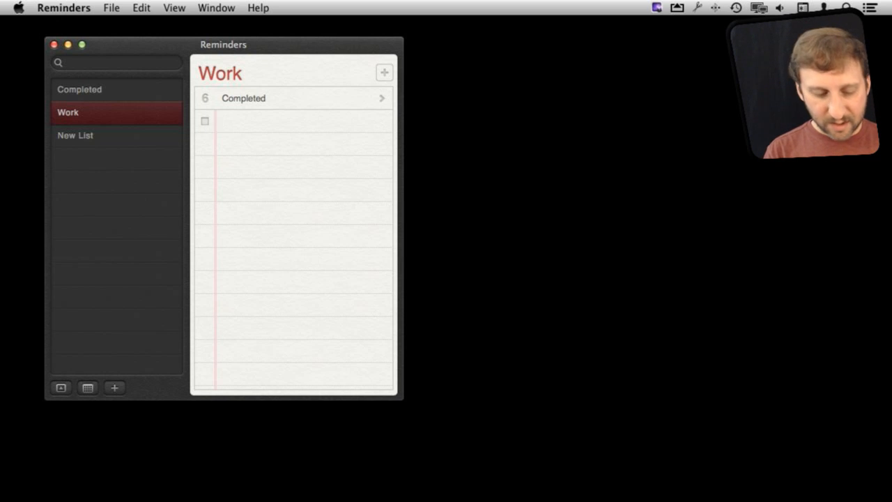
Step: Add the reminder 'Call my mom at 4 pm' to the Work list
type("Call")
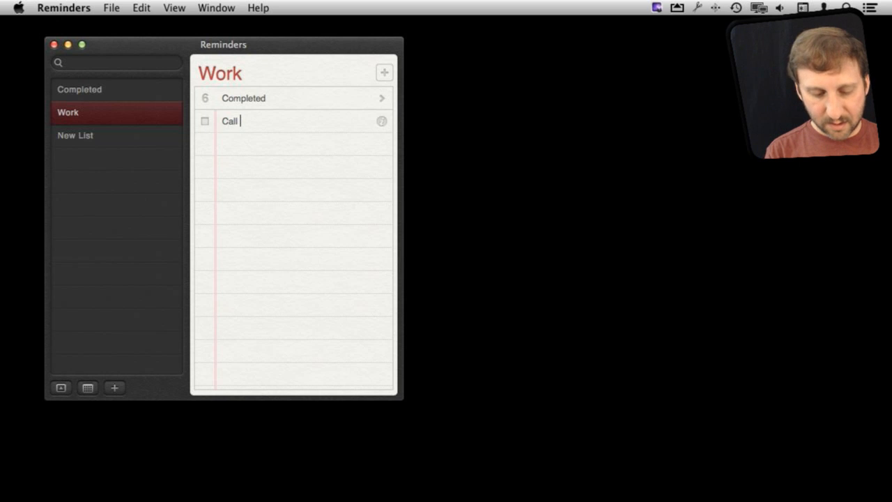
type("my mom")
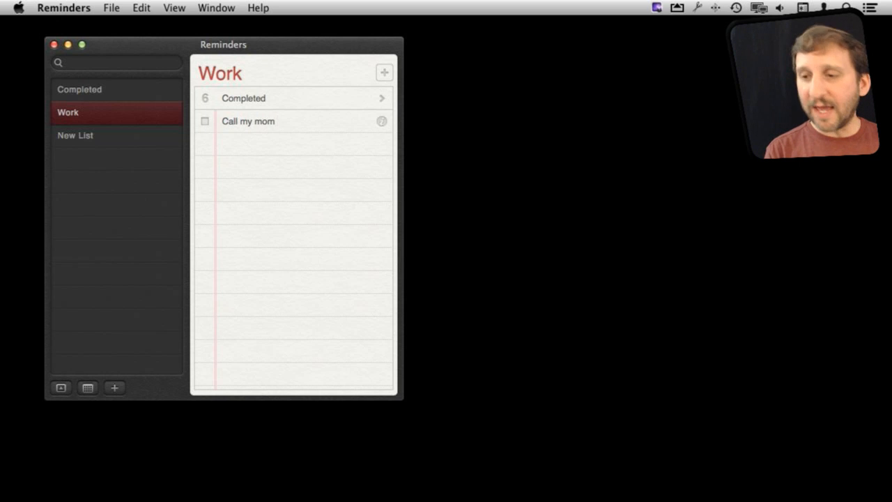
type("at")
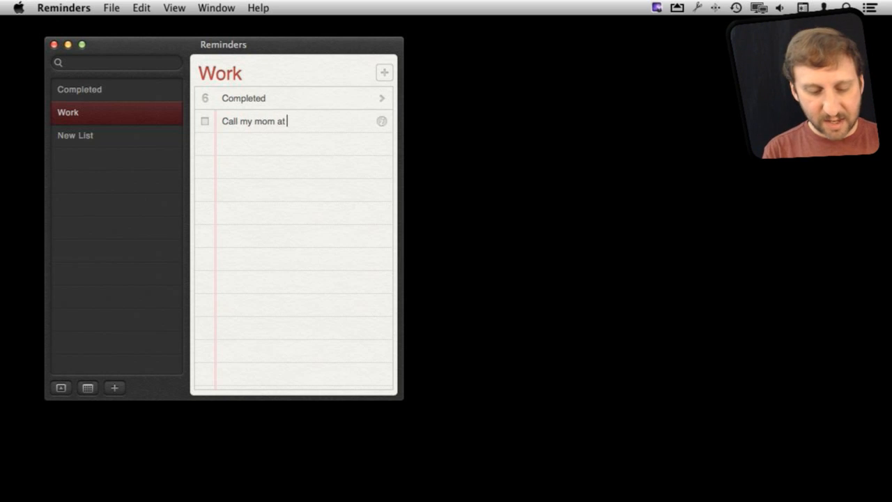
type("4 pm")
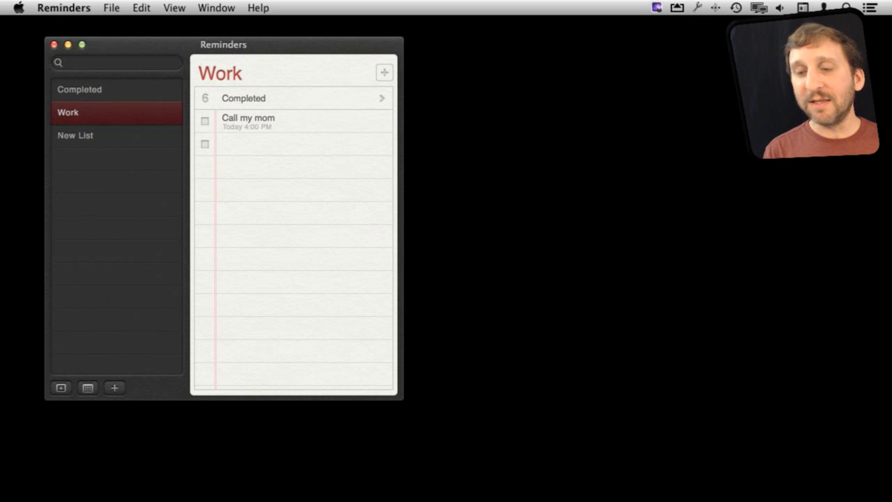
left_click(293, 144)
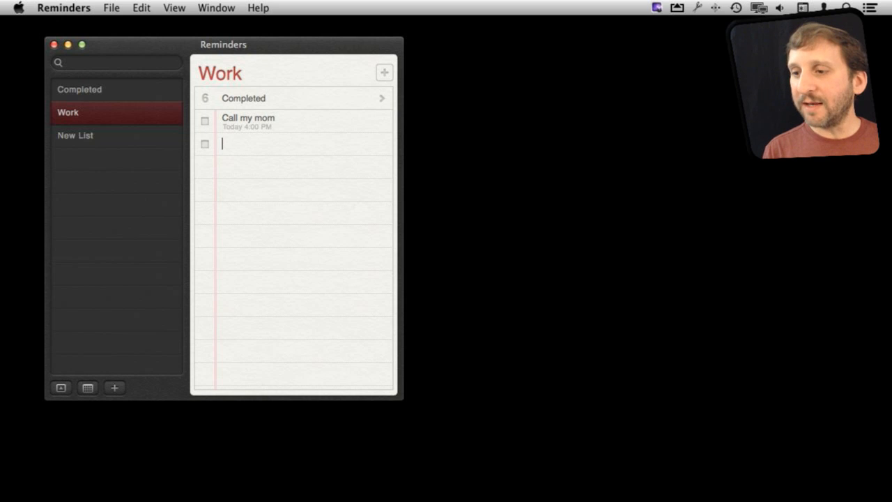
Step: Confirm in its details that Call my mom is due today at 4:00 PM
left_click(382, 121)
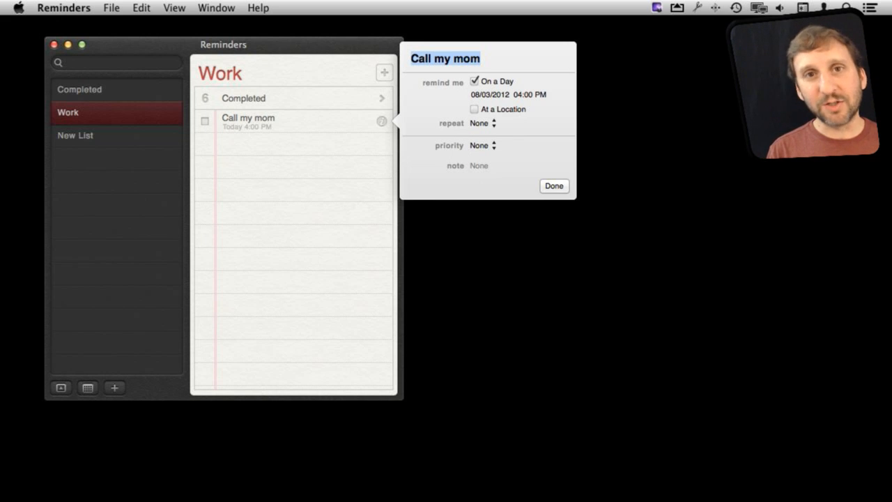
left_click(554, 185)
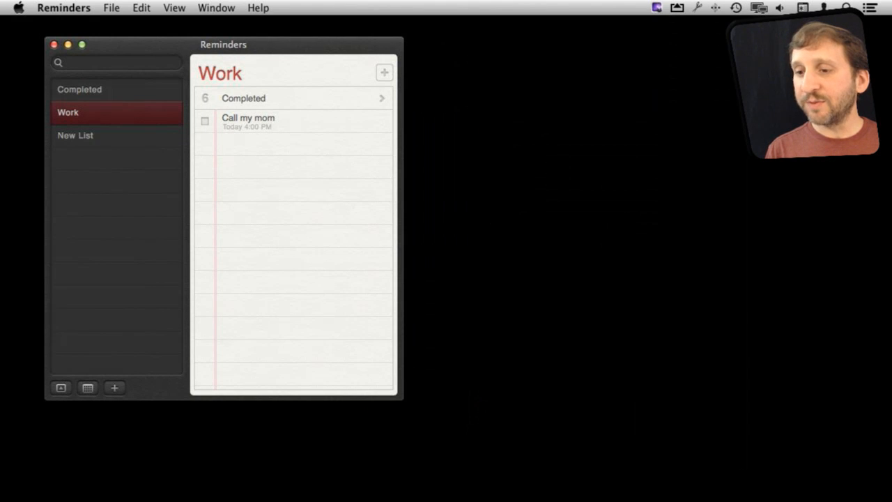
left_click(384, 72)
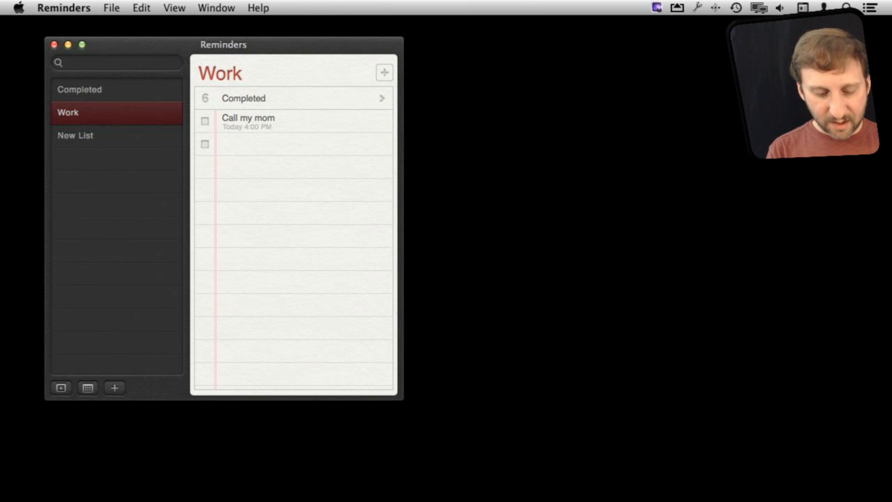
Step: Add a 'Pick up milk when i leave work' reminder to the Work list
type("Pick")
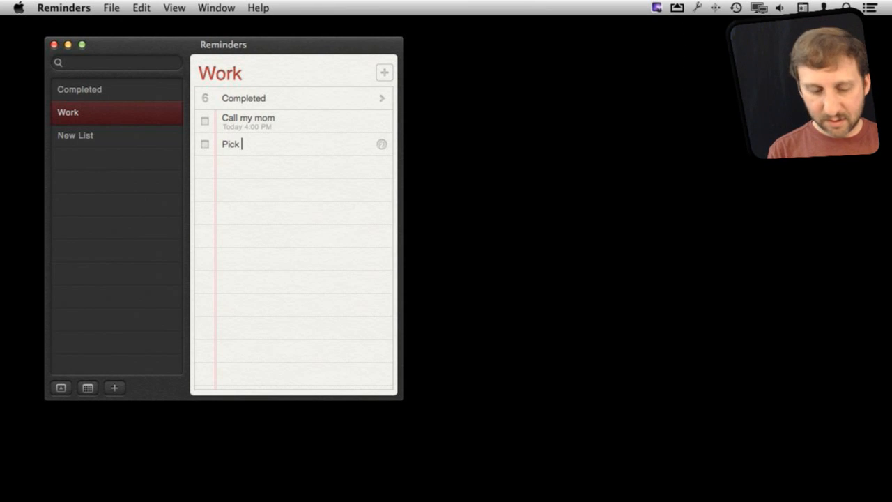
type("up m")
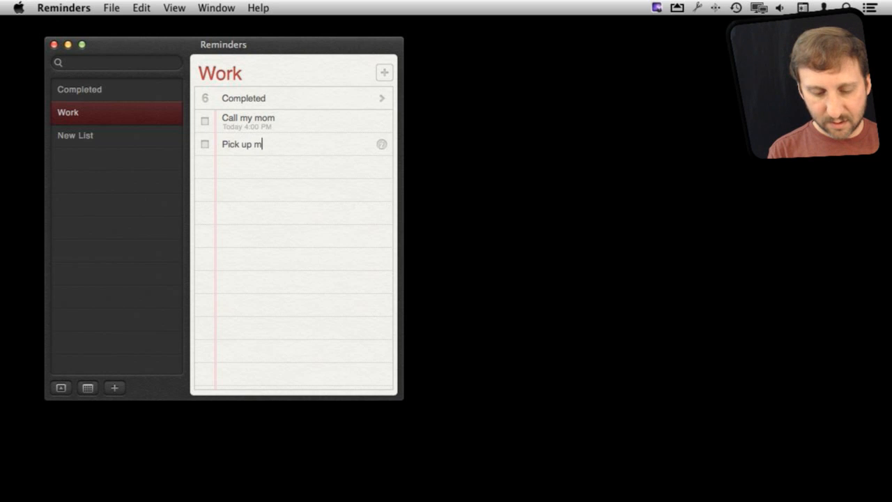
type("ilk when i leave work")
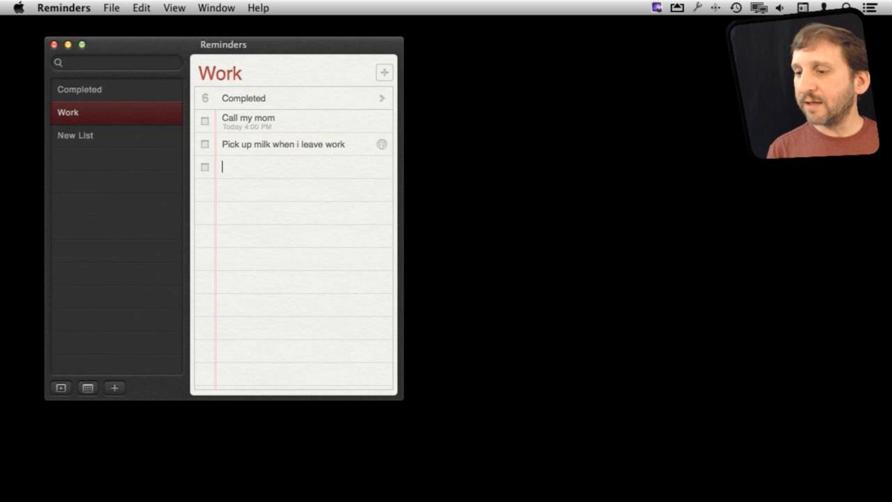
Step: Set the milk reminder to alert At a Location when Leaving
left_click(381, 144)
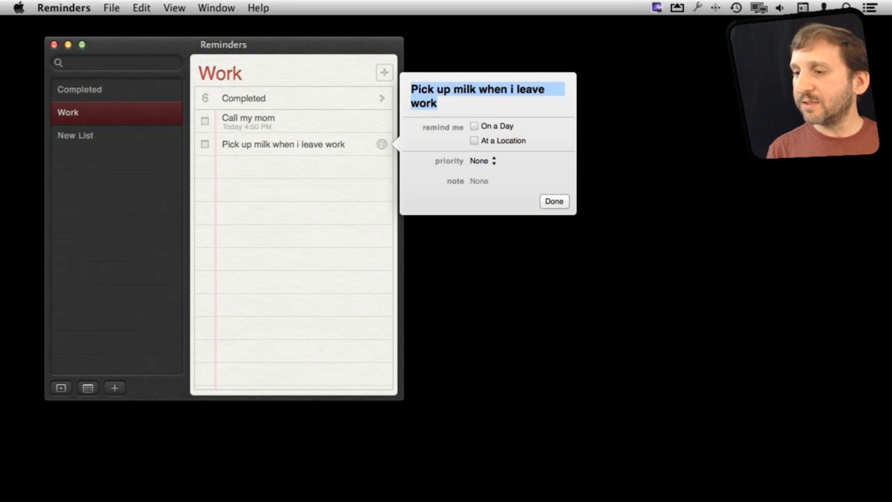
left_click(475, 140)
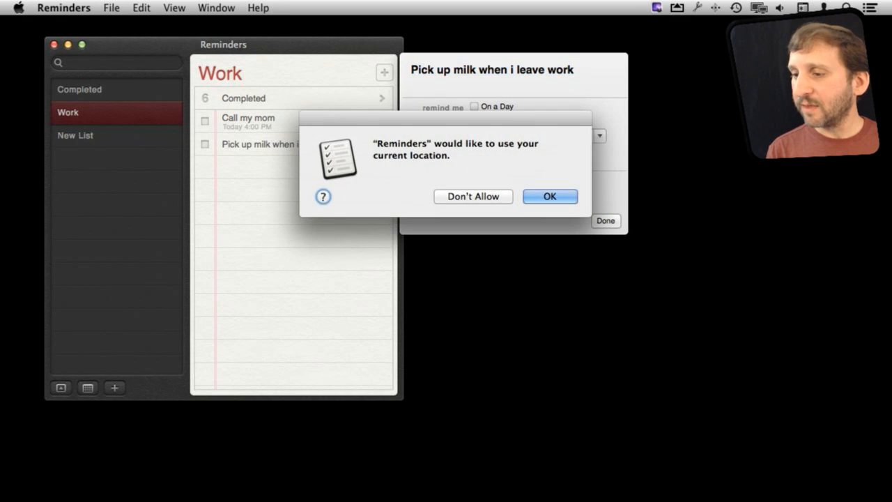
left_click(550, 195)
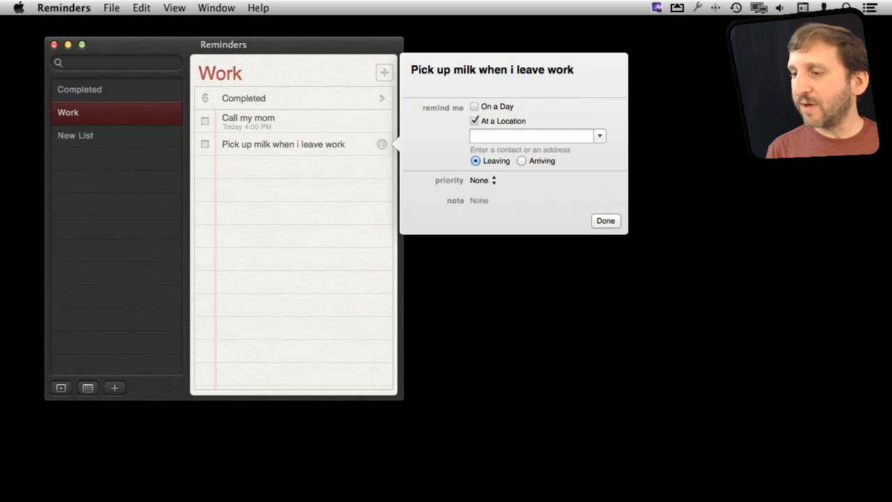
left_click(533, 135)
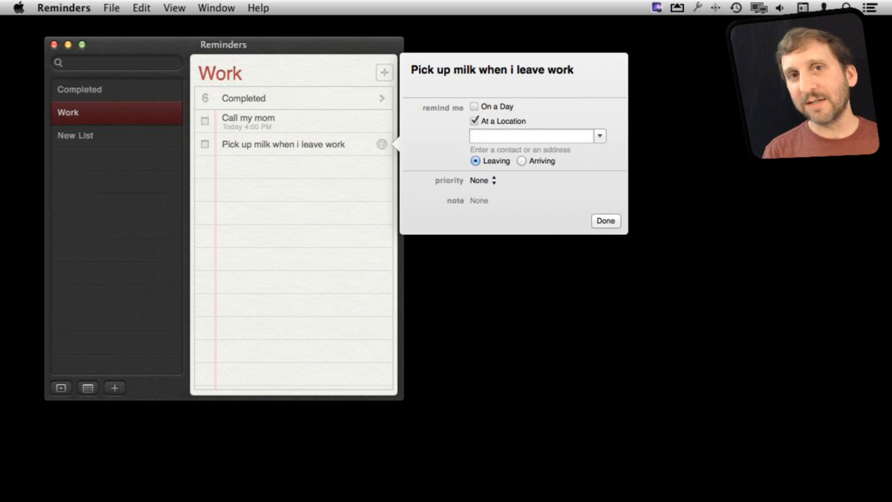
left_click(533, 136)
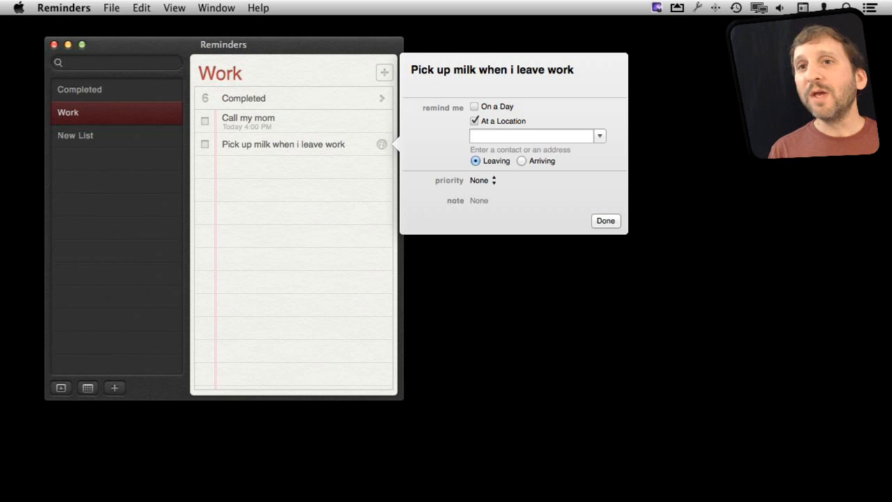
left_click(534, 135)
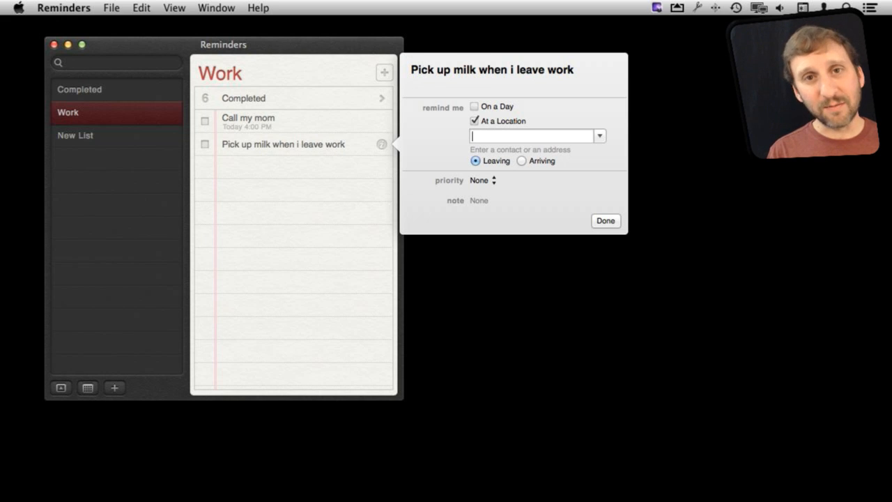
left_click(605, 220)
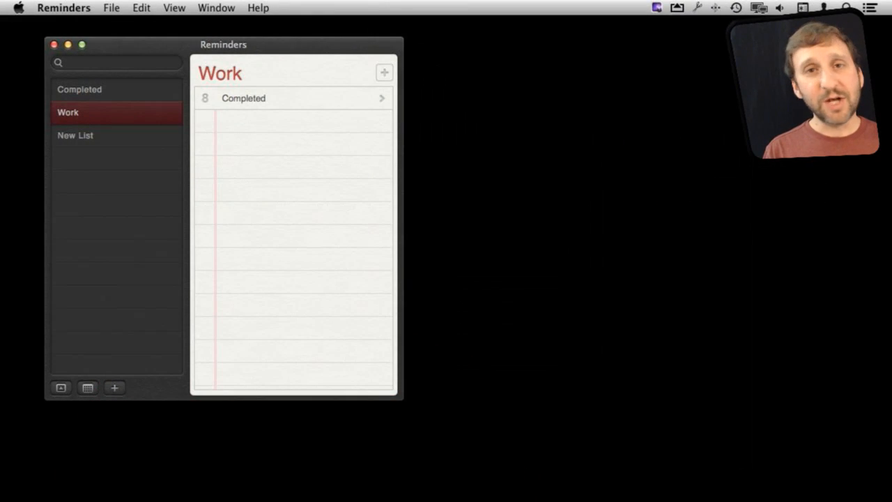
Step: Untick Call my mom in Completed, confirm in Work, then return to Completed
left_click(79, 89)
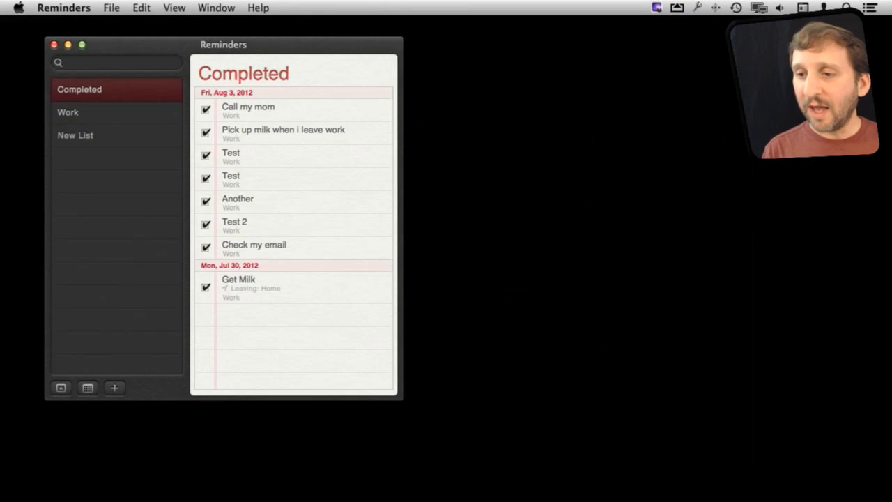
left_click(68, 112)
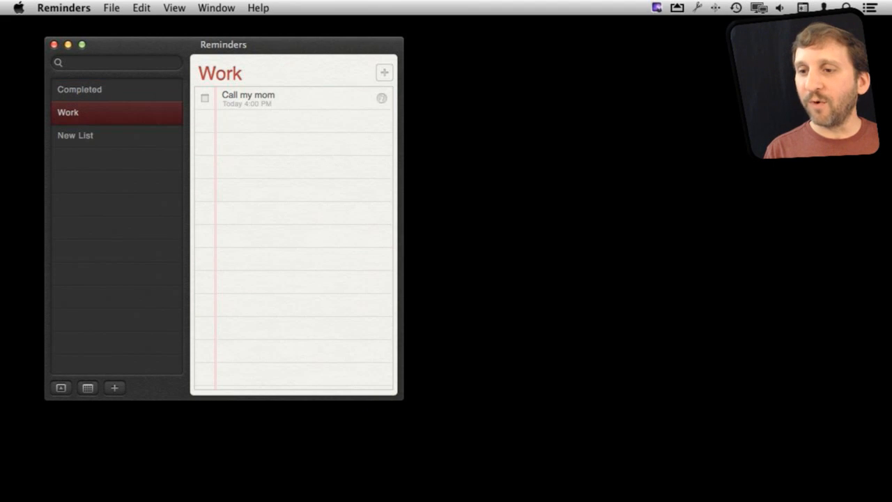
left_click(79, 89)
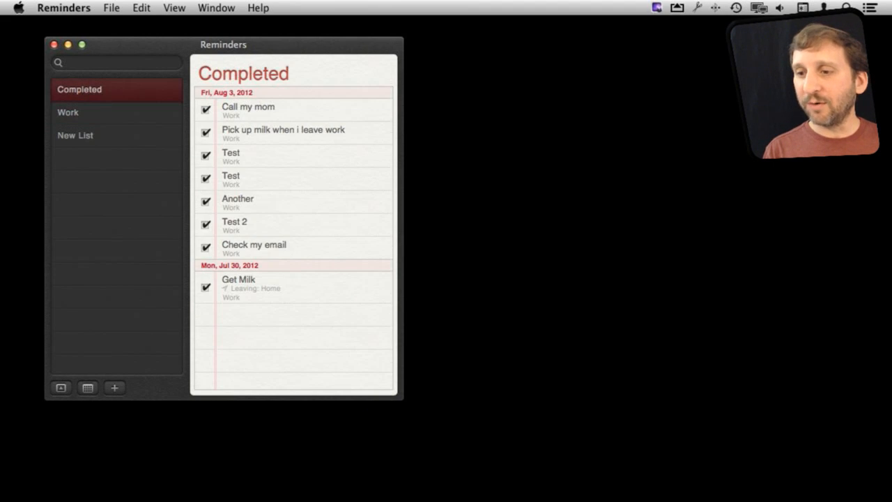
mouse_move(293, 110)
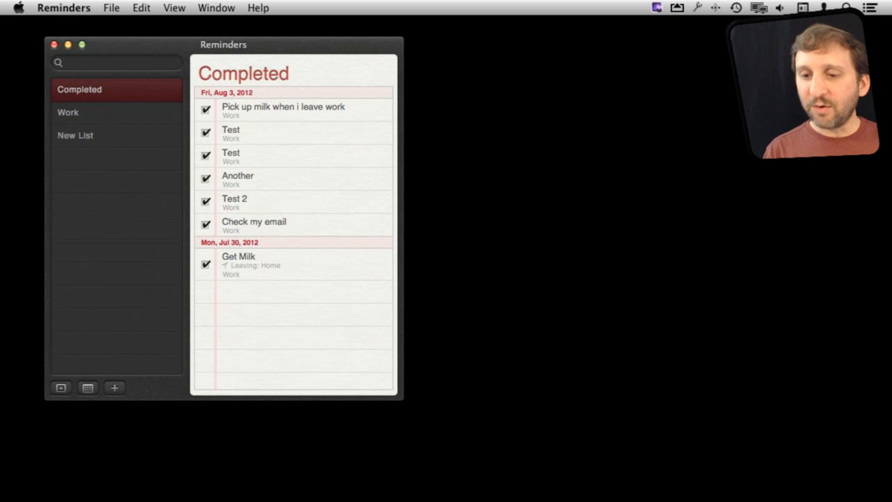
Step: Browse reminders in the calendar for August 2, 4 and 3, and September
left_click(87, 388)
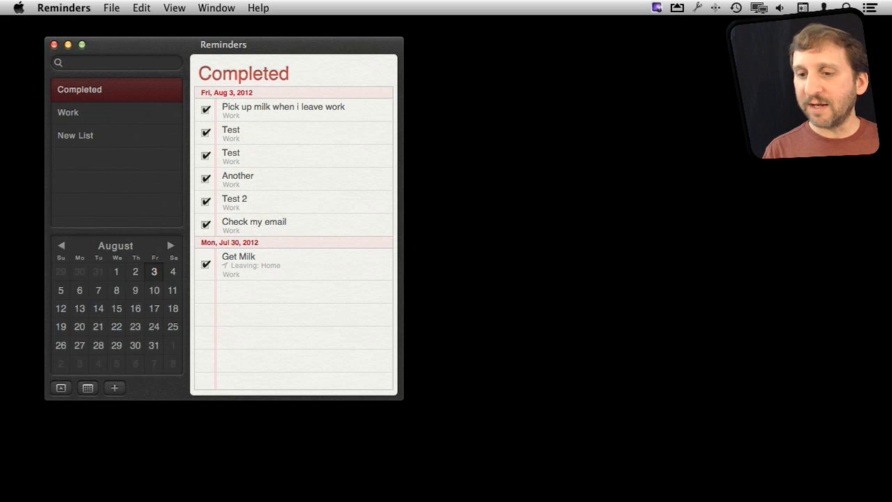
left_click(135, 271)
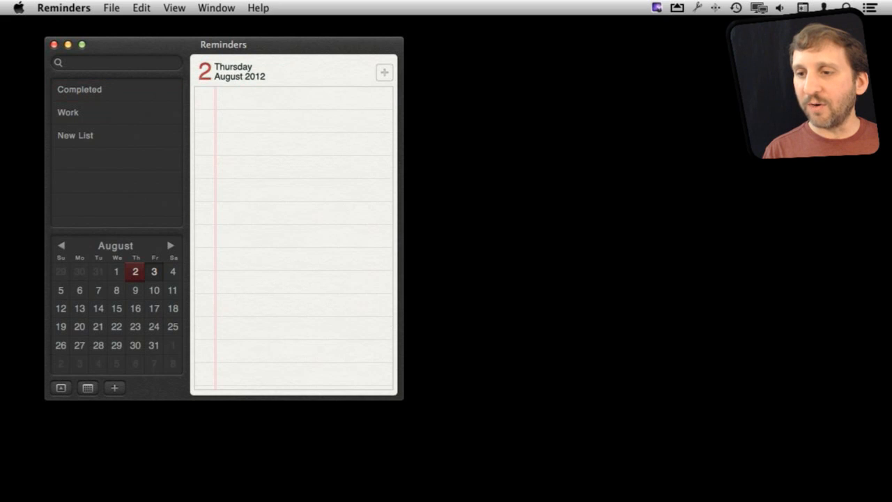
left_click(172, 271)
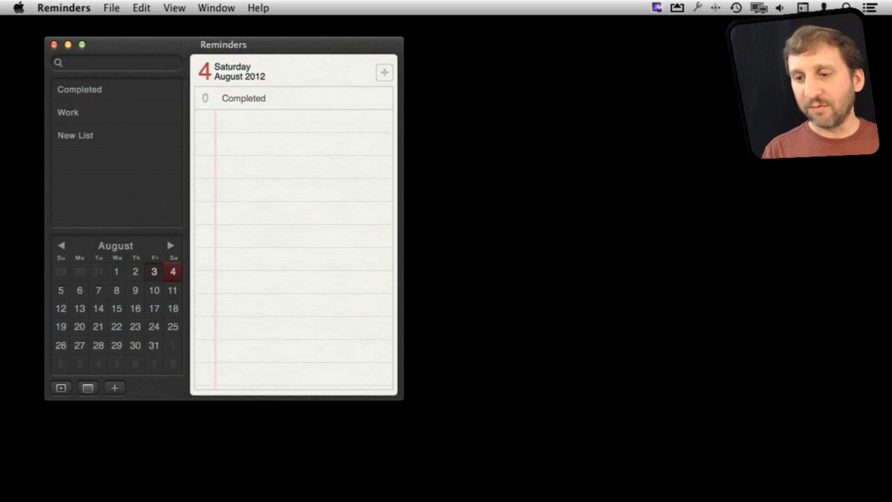
left_click(154, 271)
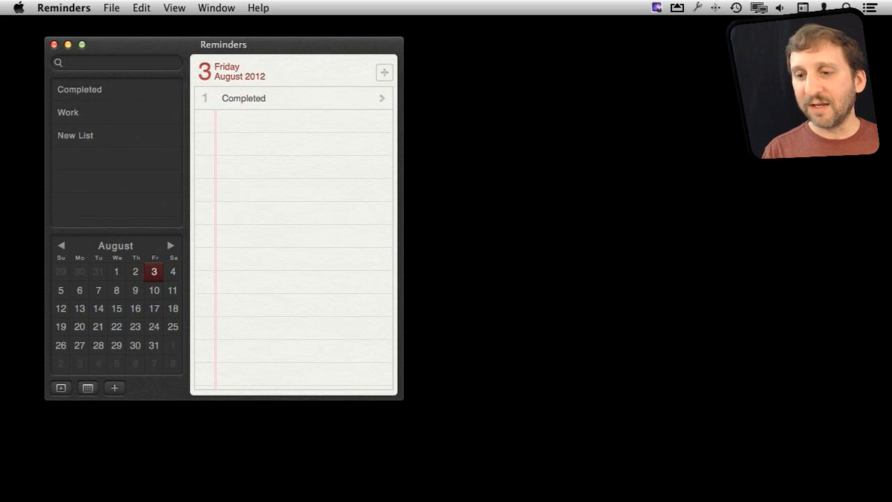
left_click(170, 245)
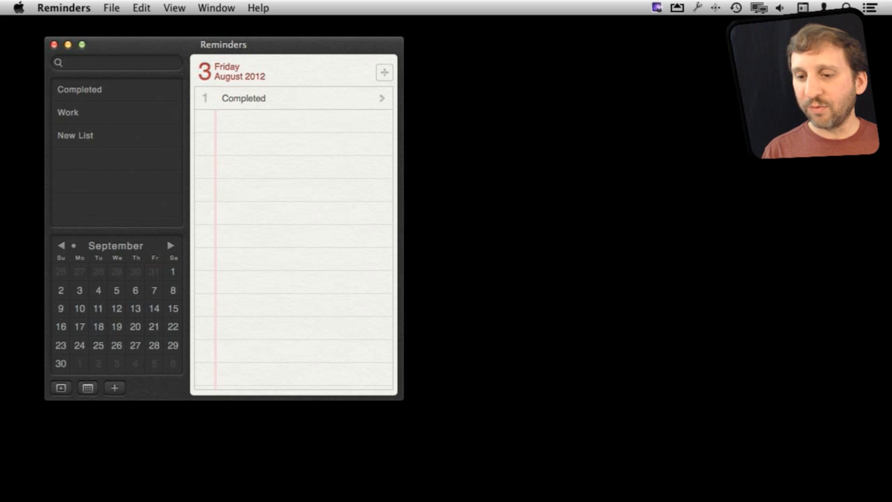
left_click(60, 245)
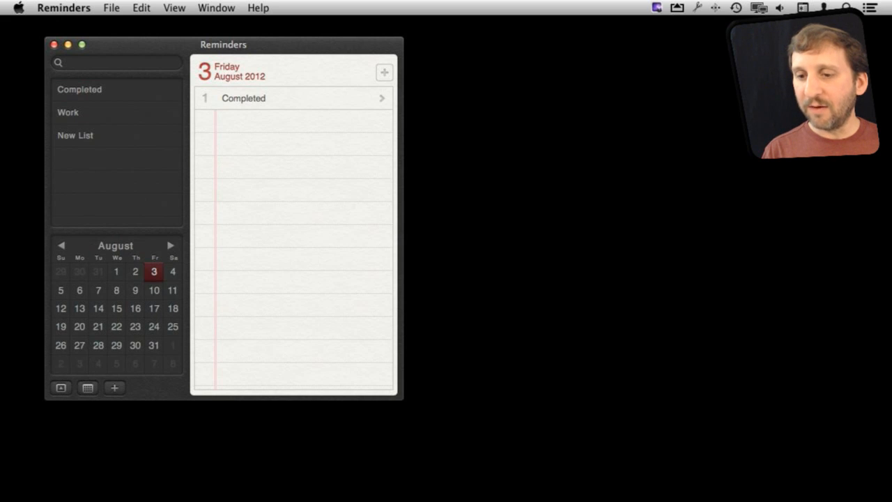
left_click(113, 387)
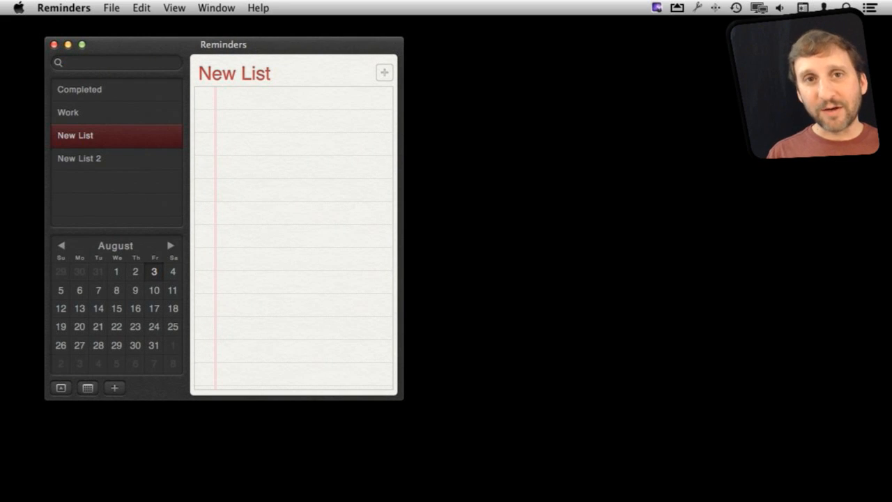
Step: Select the empty New List and open the Apple menu
left_click(117, 62)
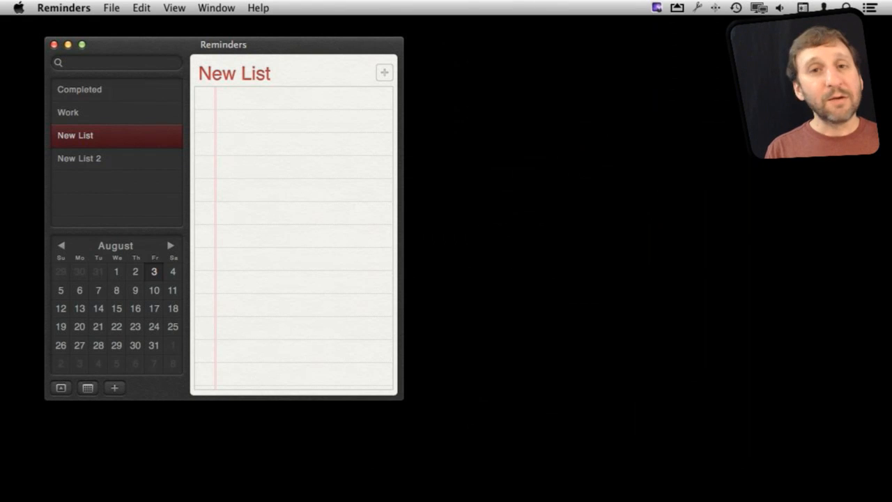
left_click(18, 8)
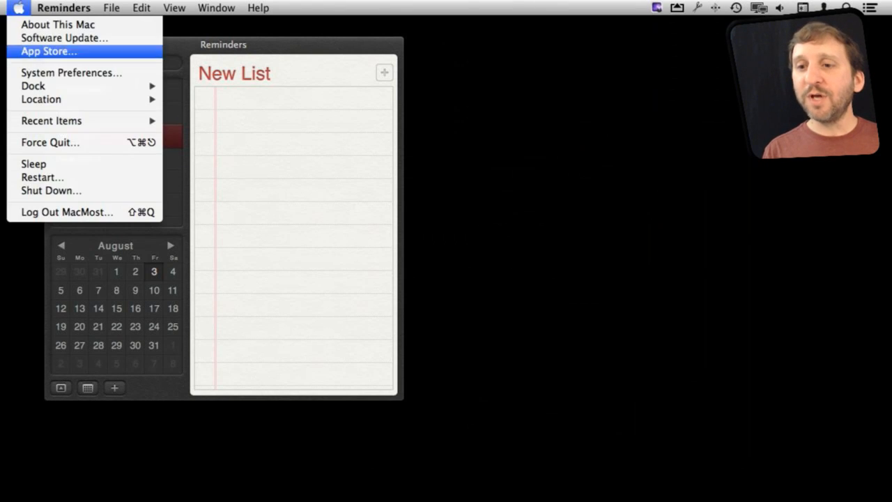
Step: Open Notifications in System Preferences and select Reminders, showing banners with badges and sounds
left_click(71, 71)
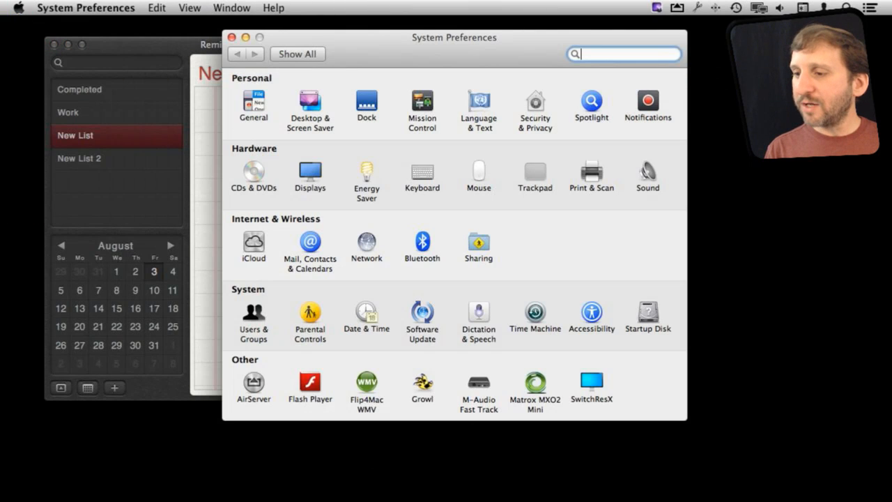
left_click(647, 104)
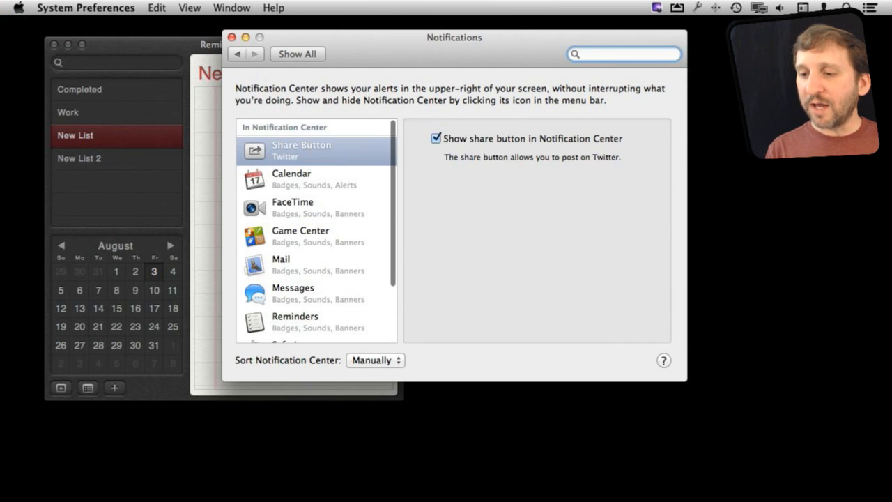
left_click(295, 322)
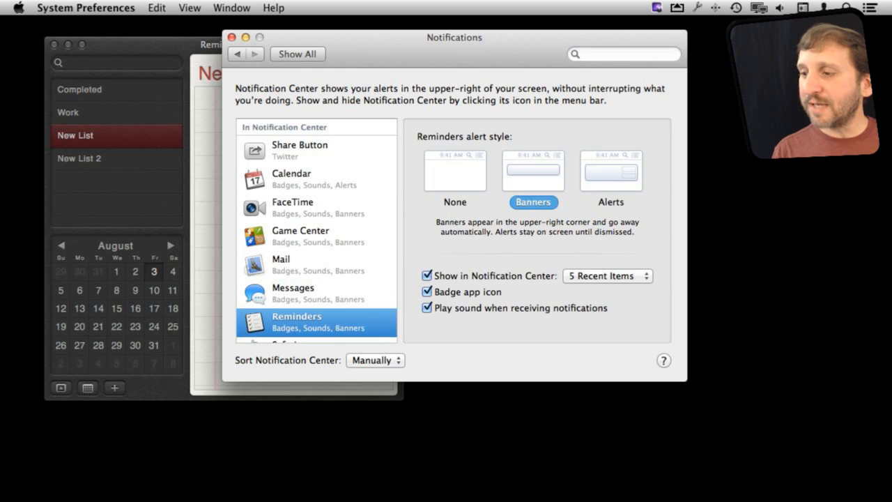